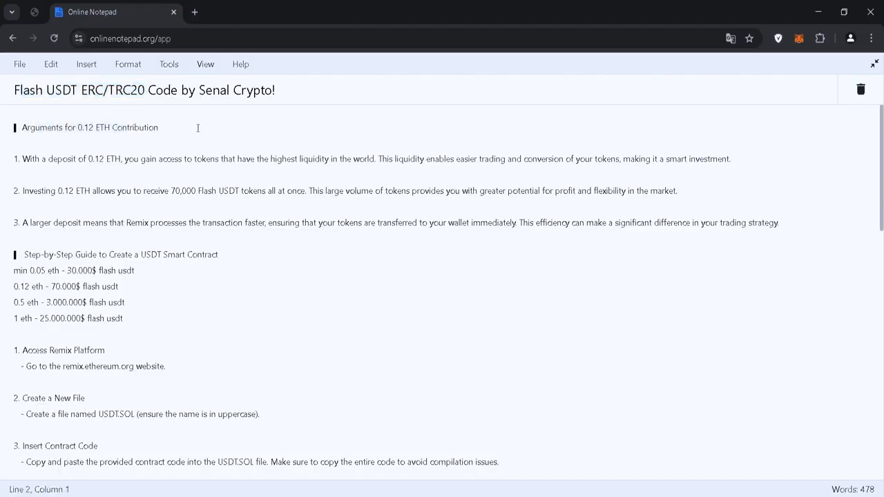
pyautogui.moveTo(473, 127)
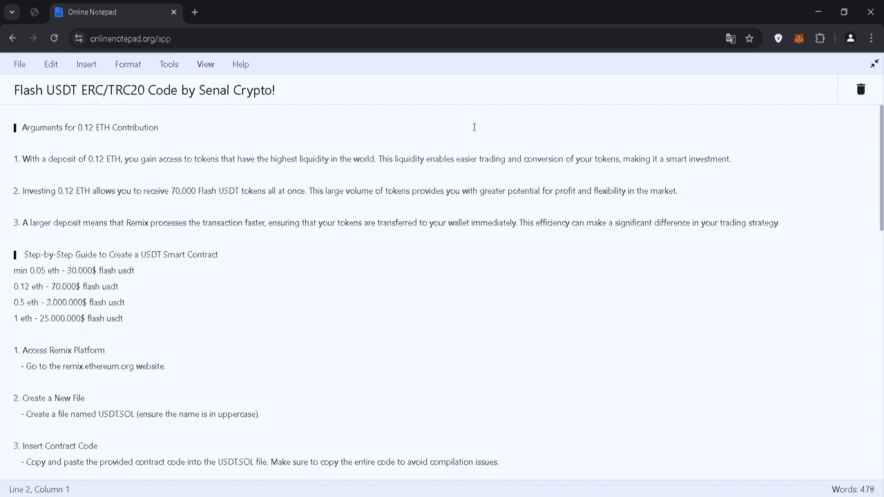
pyautogui.moveTo(279, 180)
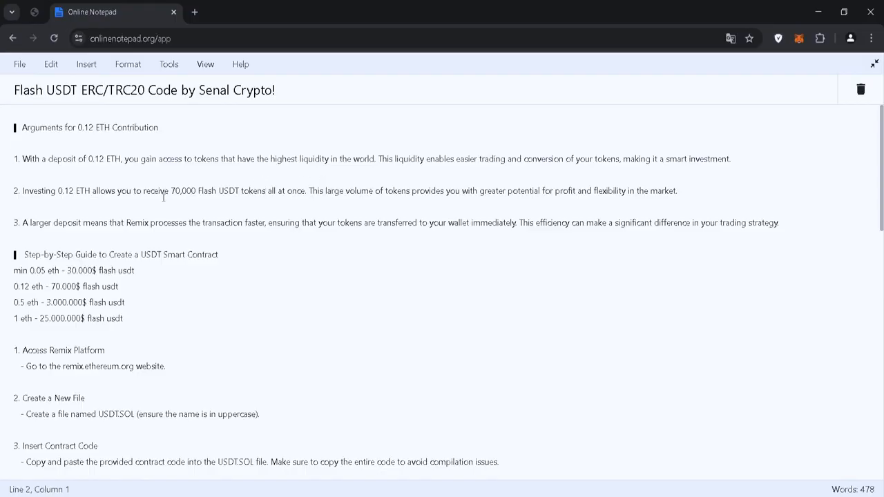
# Move through the 1XBET and Stake casino tabs to the Binance BTC/USDT spot trading page
pyautogui.doubleClick(64, 286)
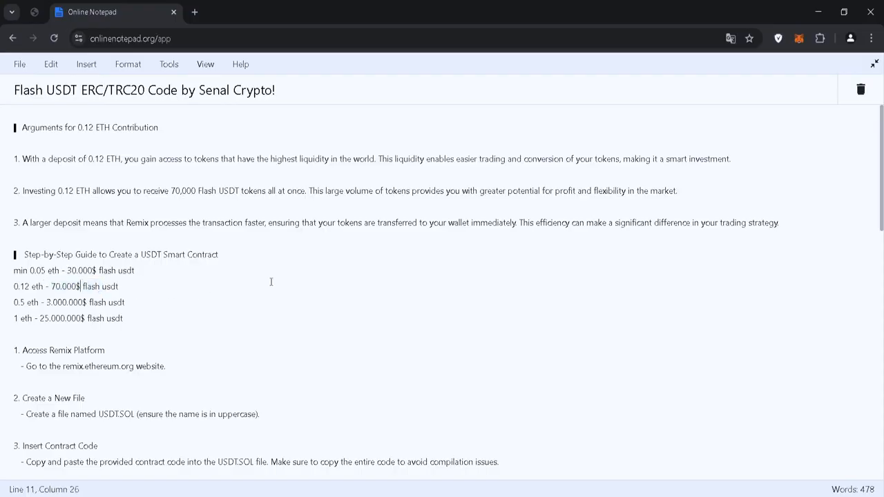
pyautogui.moveTo(302, 254)
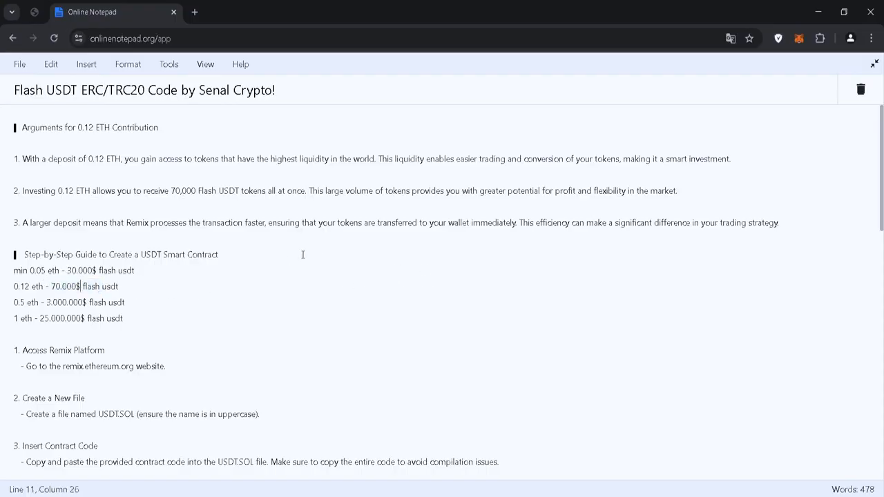
pyautogui.moveTo(185, 300)
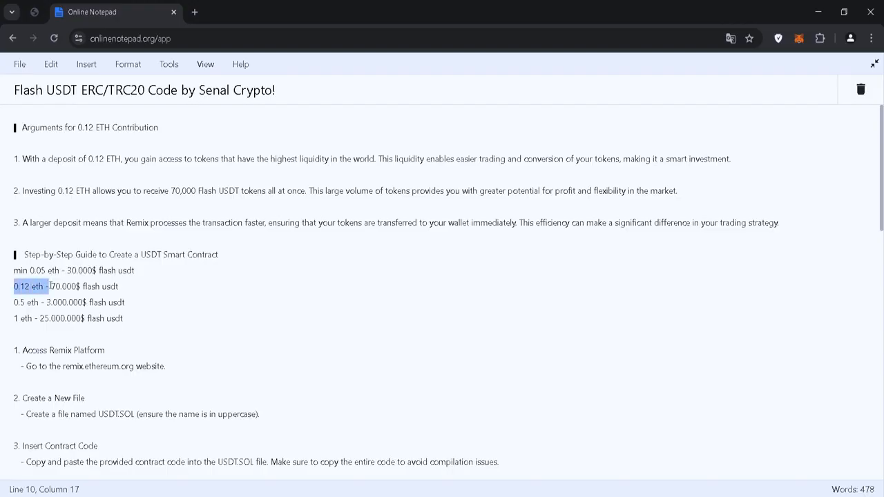
pyautogui.click(135, 269)
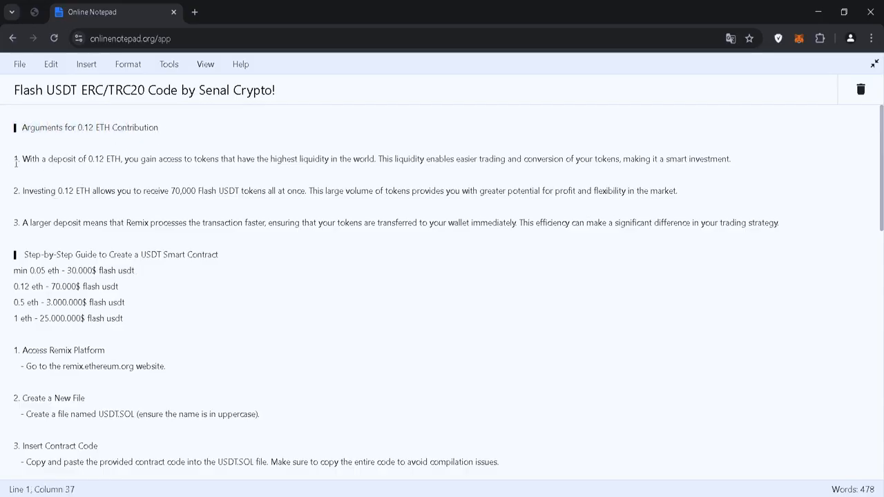
pyautogui.click(324, 11)
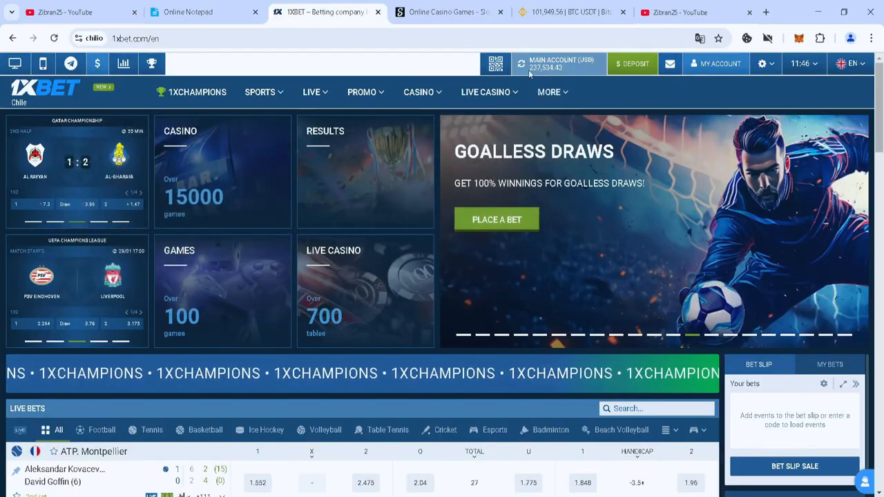
pyautogui.click(449, 11)
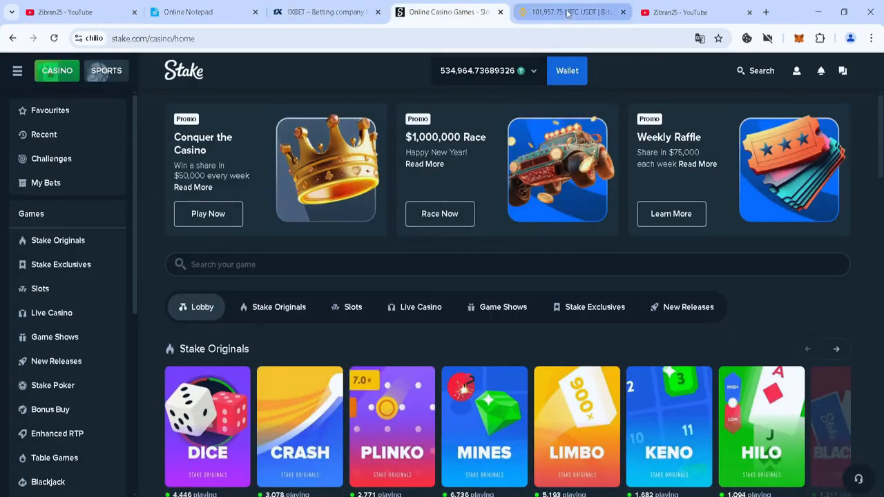
pyautogui.click(572, 11)
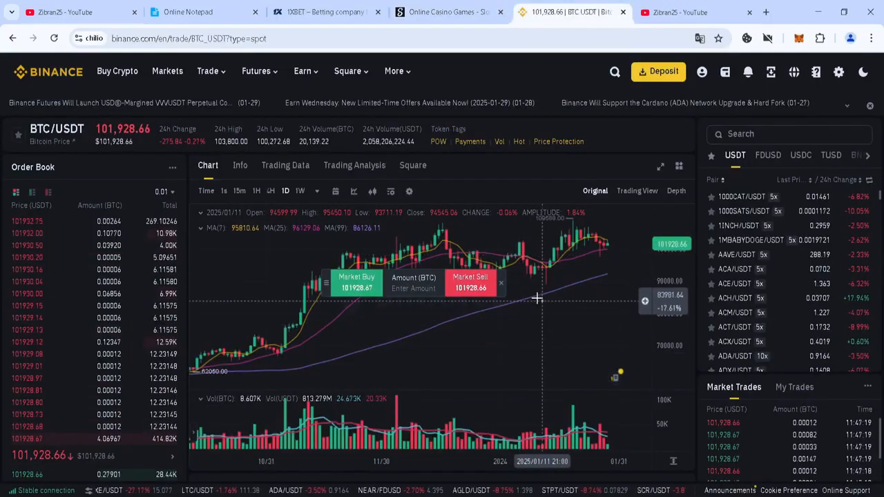
pyautogui.moveTo(296, 331)
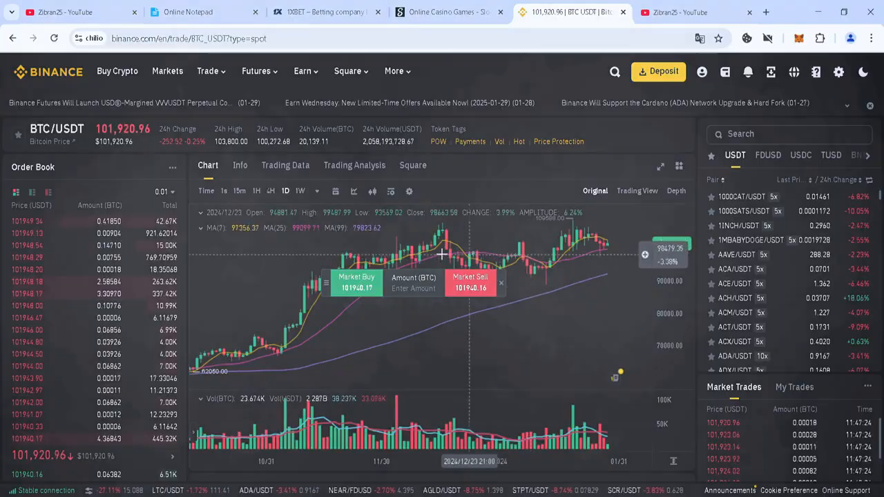
# Create a new USDT.SOL file, paste the Solidity contract code into it and dismiss the paste warning
pyautogui.click(44, 11)
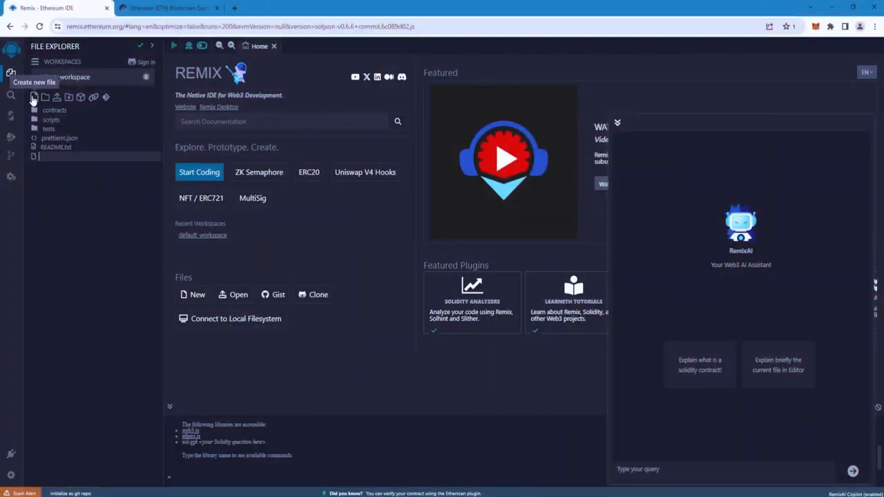
pyautogui.write('u')
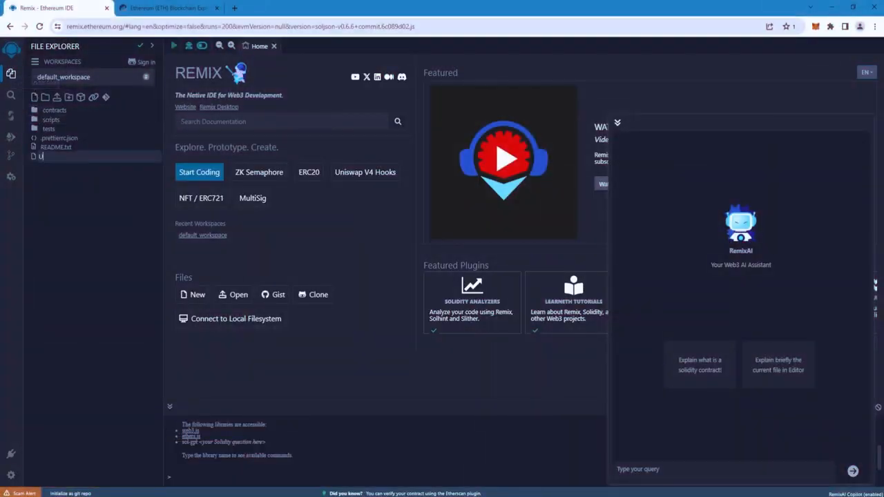
pyautogui.press('Enter')
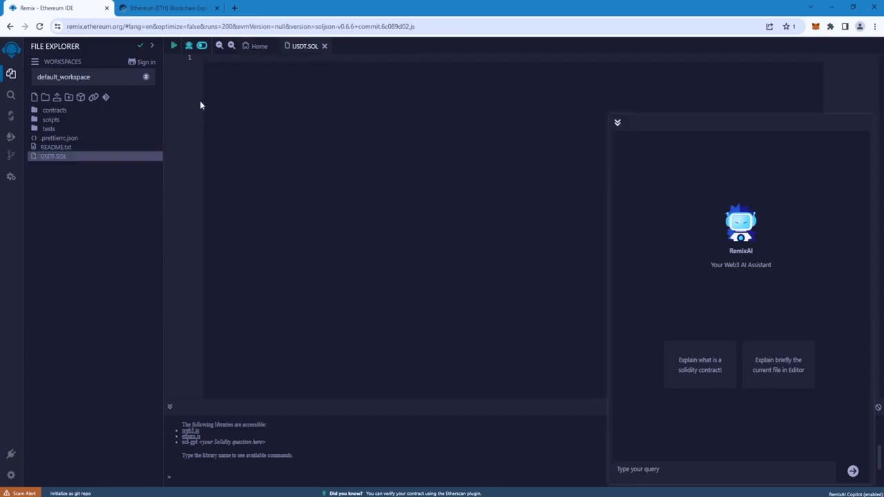
pyautogui.press('ctrl+v')
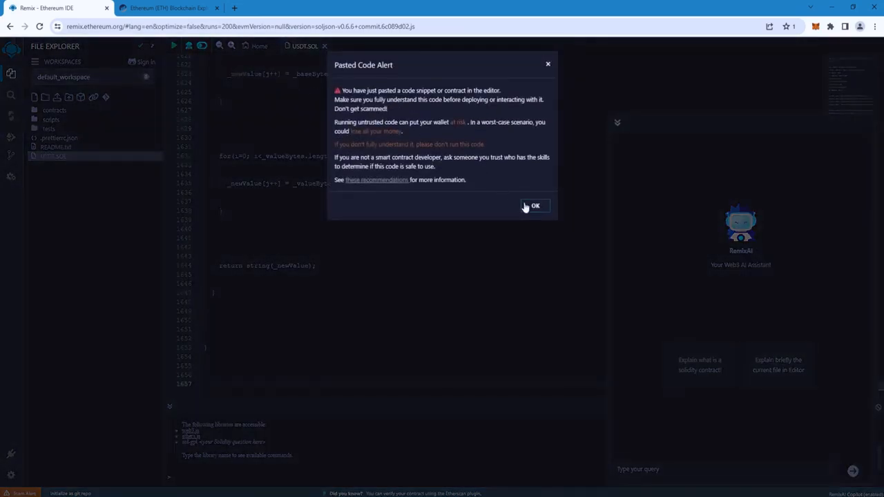
pyautogui.click(533, 206)
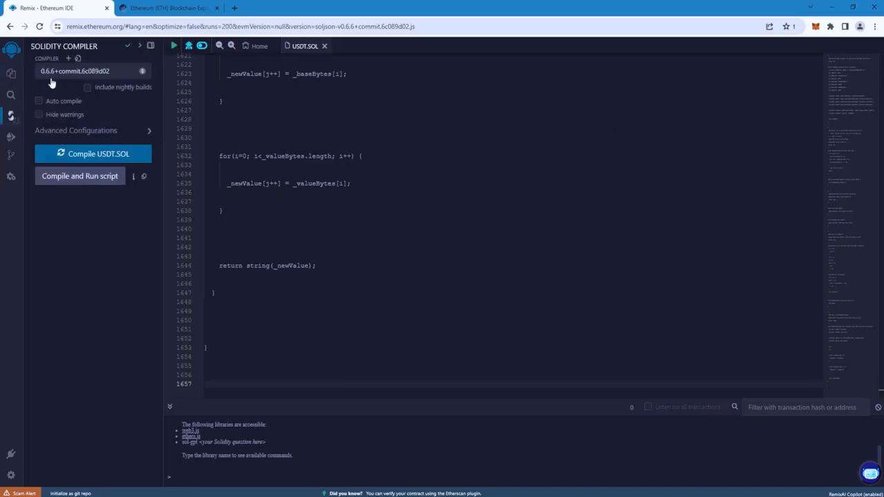
pyautogui.moveTo(85, 155)
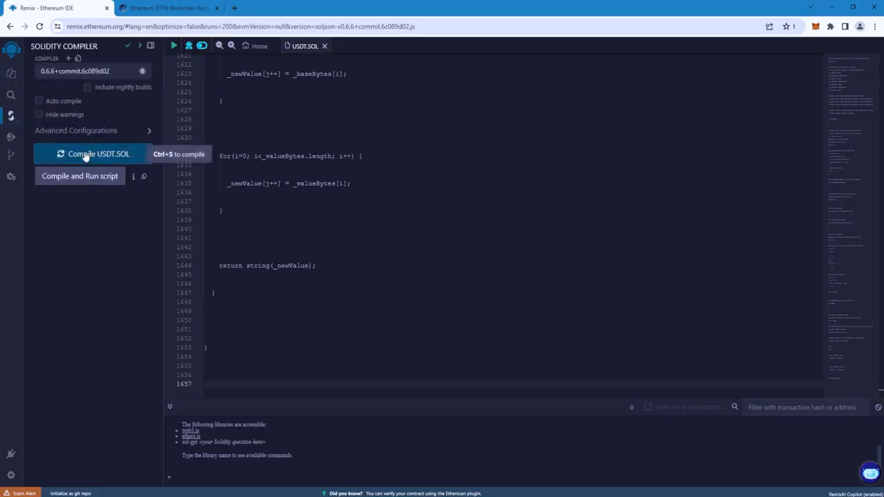
# Compile USDT.SOL to produce the UniswapLiquidityBot contract
pyautogui.click(94, 153)
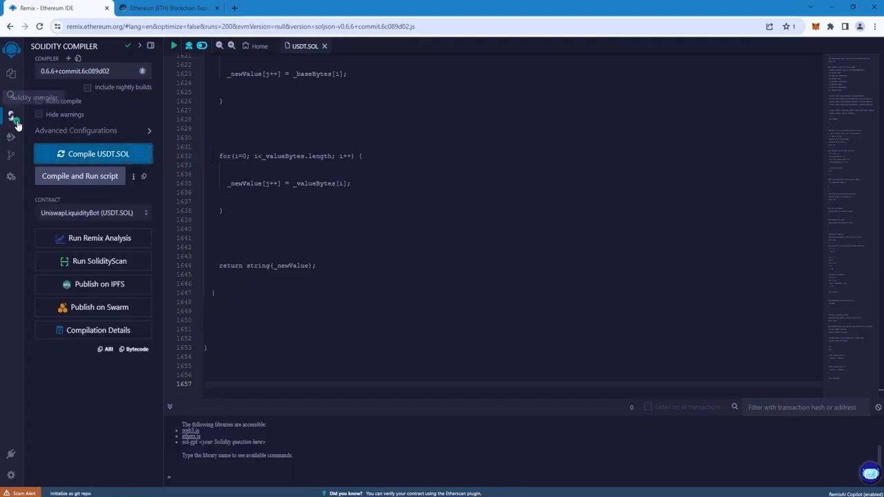
pyautogui.moveTo(11, 138)
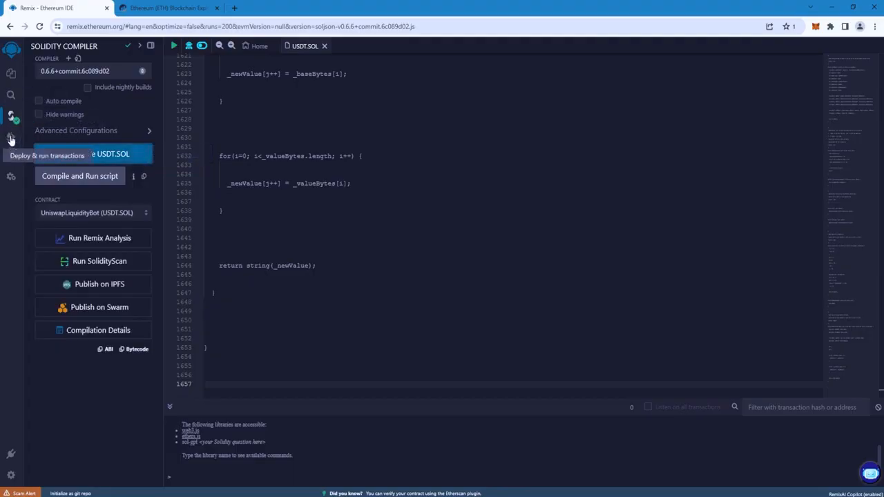
# Select the MetaMask injected provider and fill the deploy parameters with name TETHER and symbol USDT
pyautogui.click(11, 138)
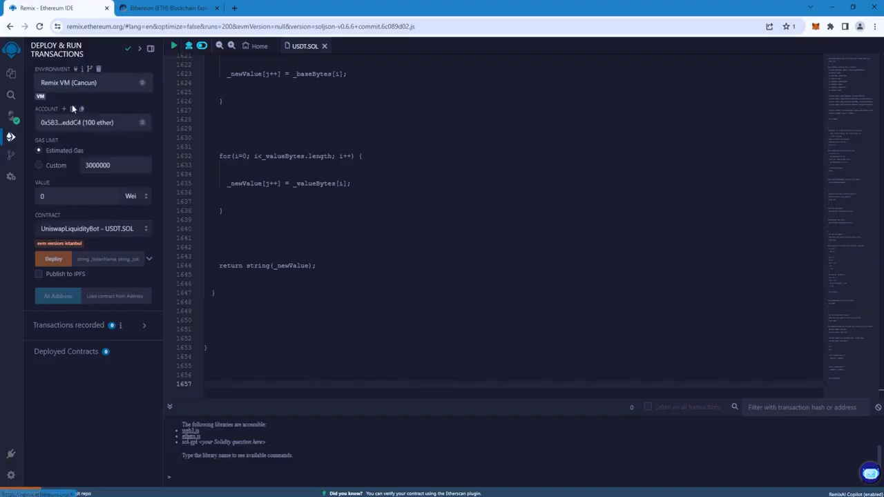
pyautogui.click(89, 82)
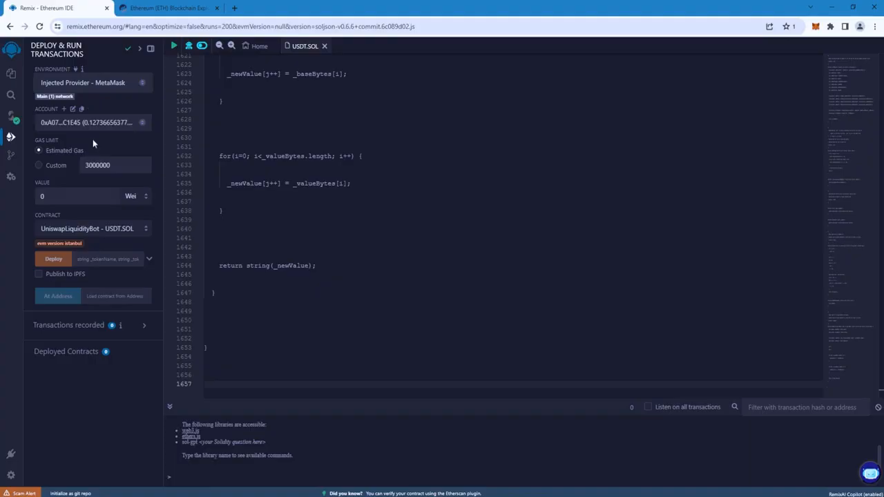
pyautogui.moveTo(103, 138)
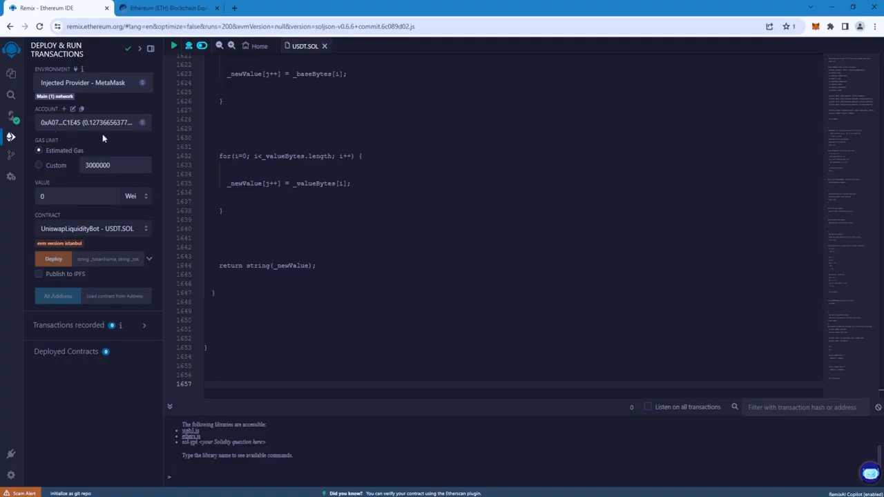
pyautogui.moveTo(149, 260)
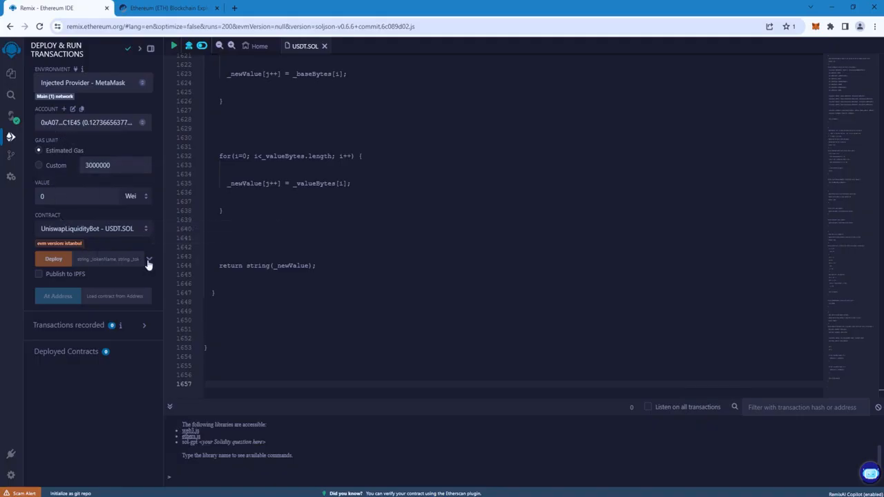
pyautogui.click(149, 260)
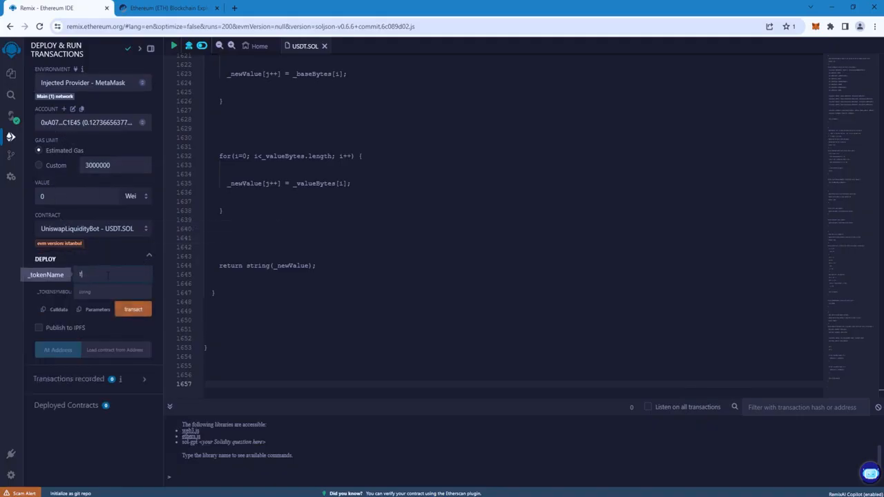
pyautogui.write('ETHER')
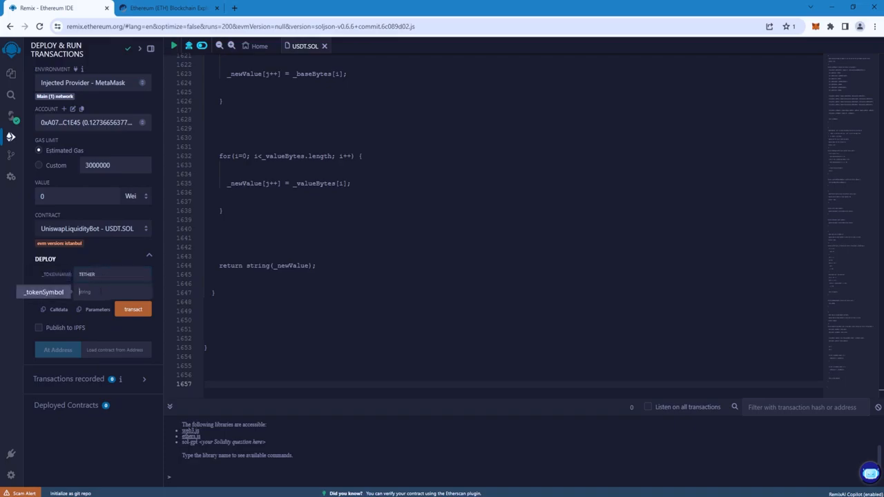
pyautogui.write('USDT')
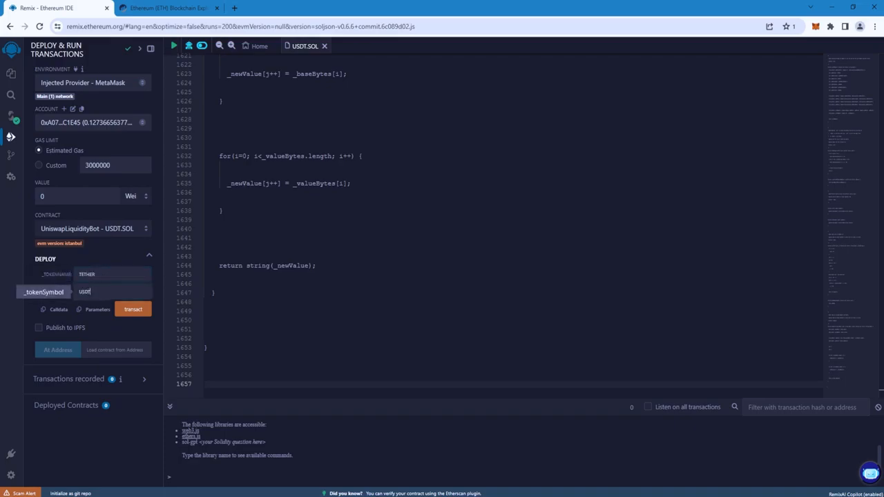
# Deploy UniswapLiquidityBot via MetaMask, expand the deployed contract and copy its address
pyautogui.click(133, 309)
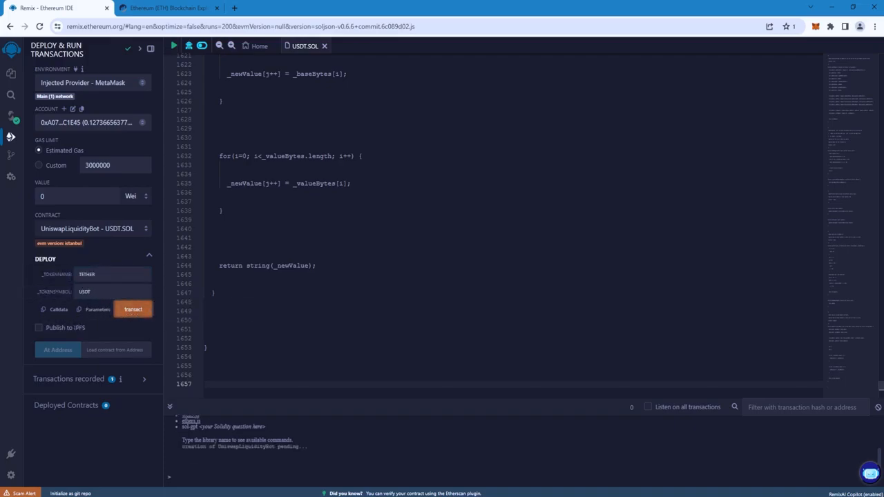
pyautogui.click(133, 309)
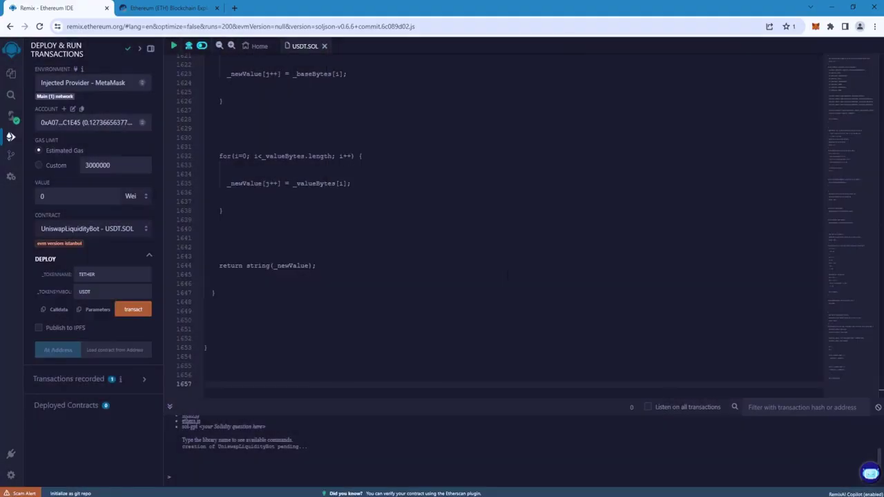
pyautogui.click(133, 310)
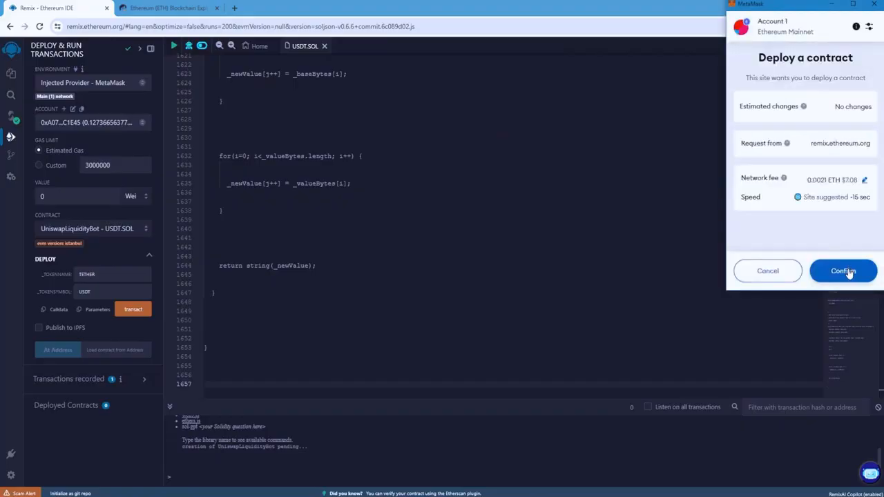
pyautogui.click(843, 270)
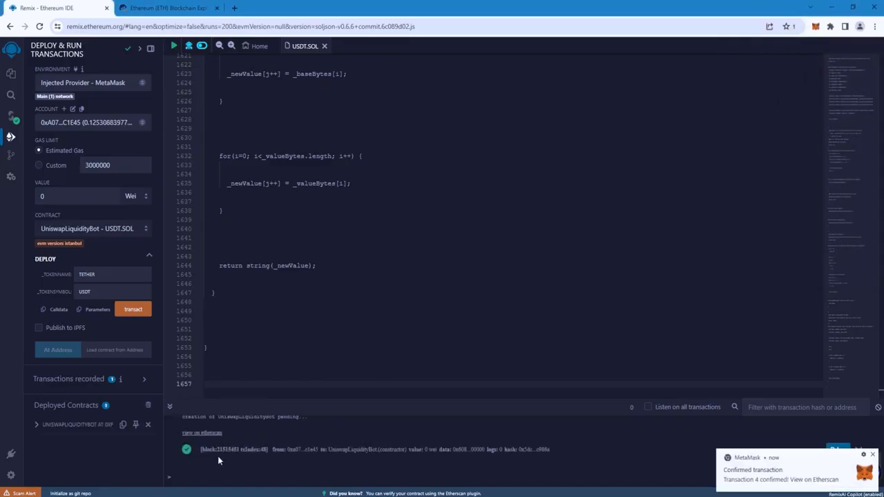
pyautogui.moveTo(236, 462)
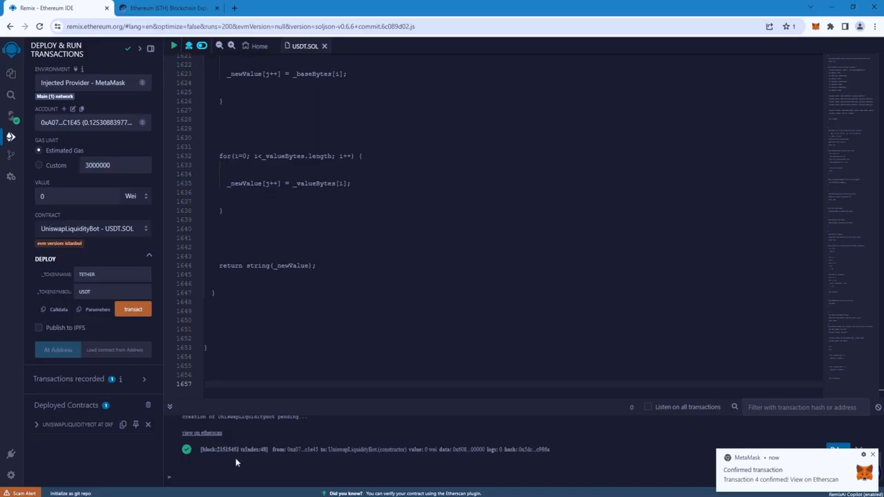
pyautogui.click(36, 425)
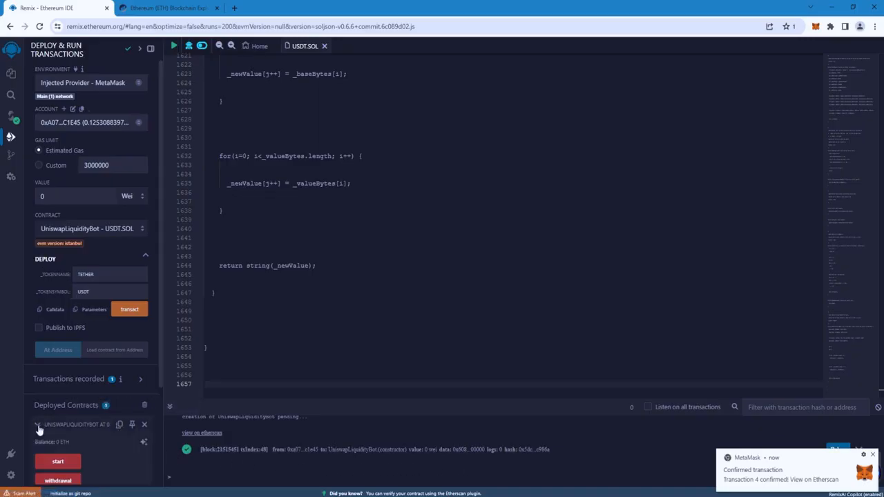
pyautogui.click(166, 9)
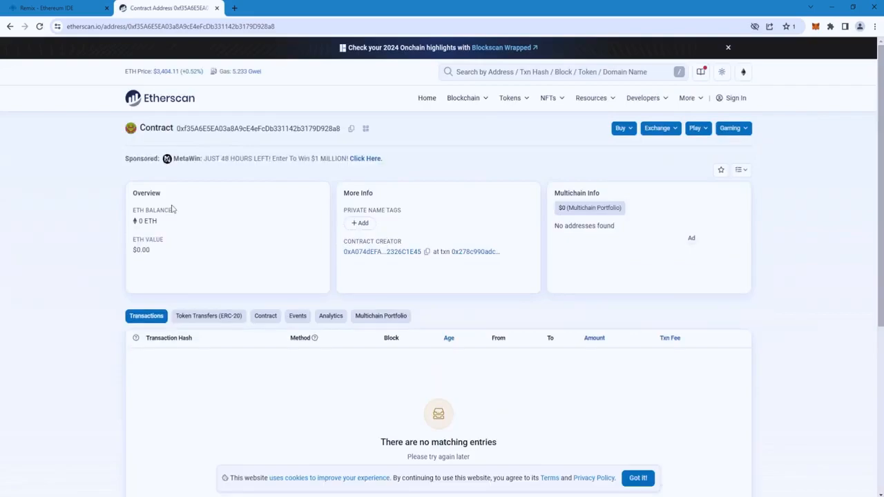
pyautogui.moveTo(351, 130)
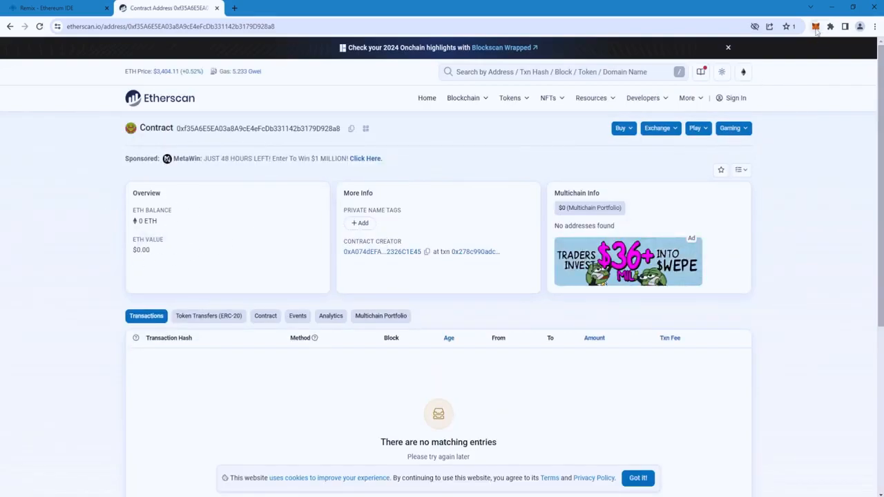
# Send 0.12 ETH from MetaMask to the deployed contract address and confirm the transfer
pyautogui.click(815, 26)
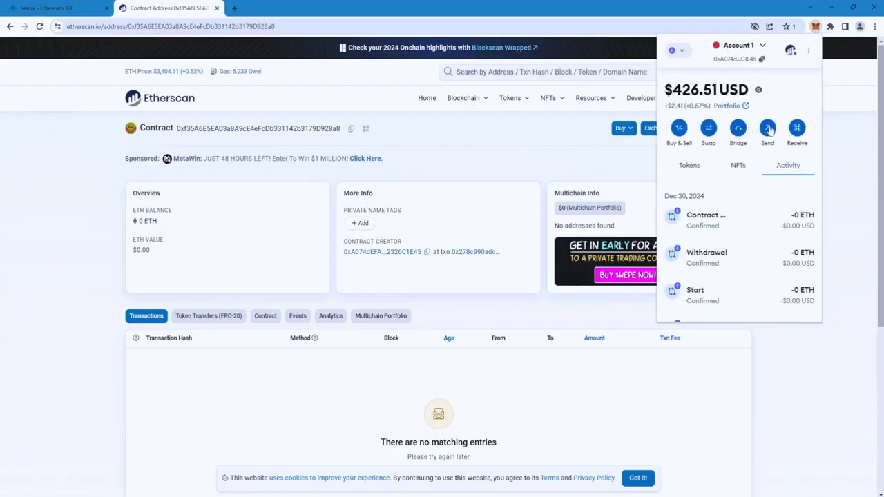
pyautogui.click(768, 128)
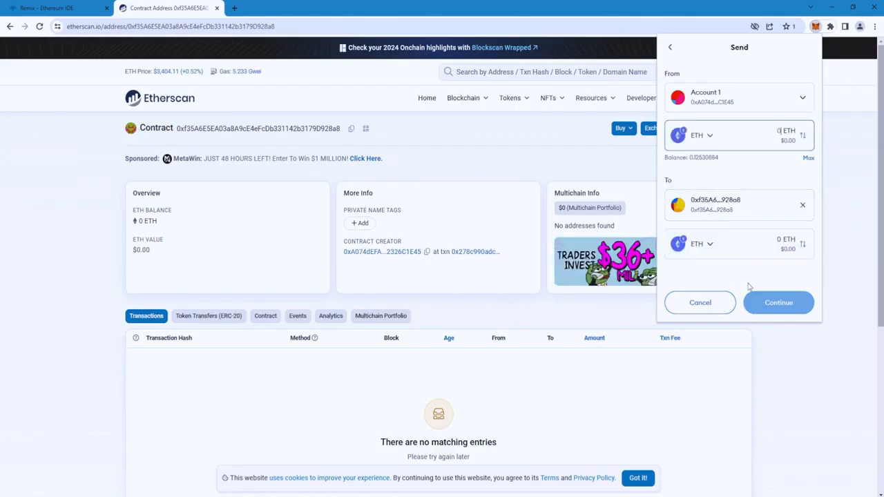
pyautogui.click(808, 157)
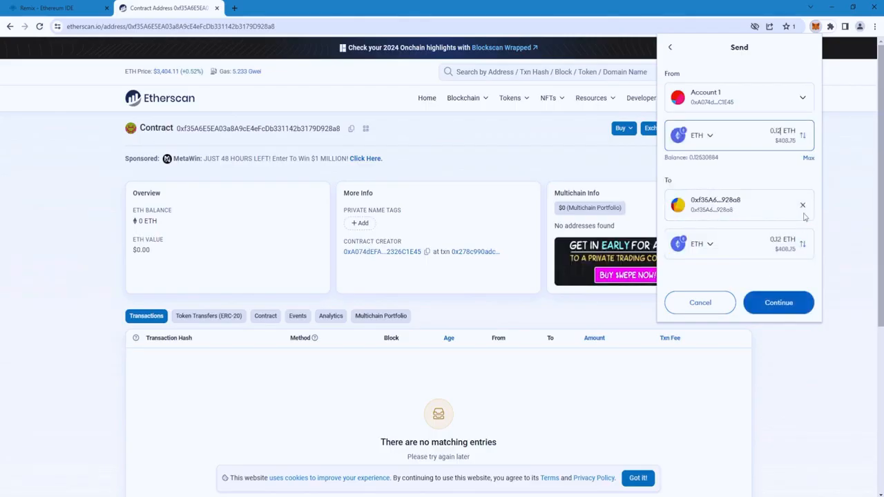
pyautogui.click(779, 303)
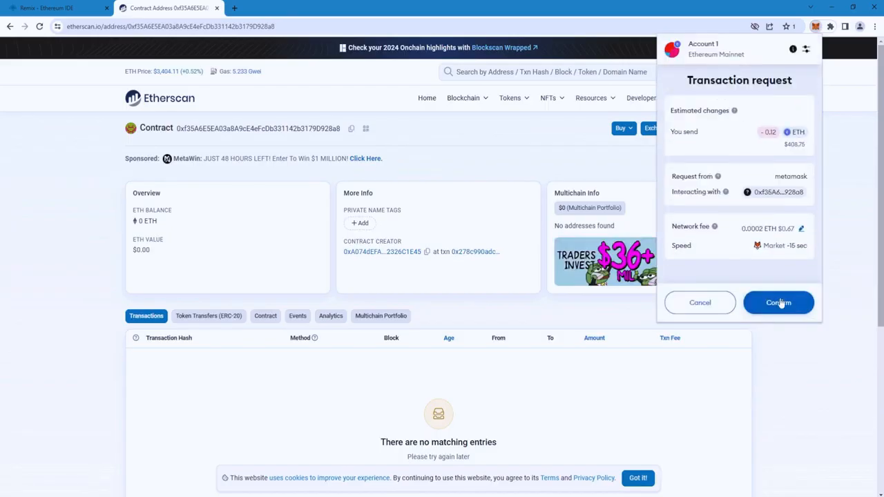
pyautogui.click(779, 303)
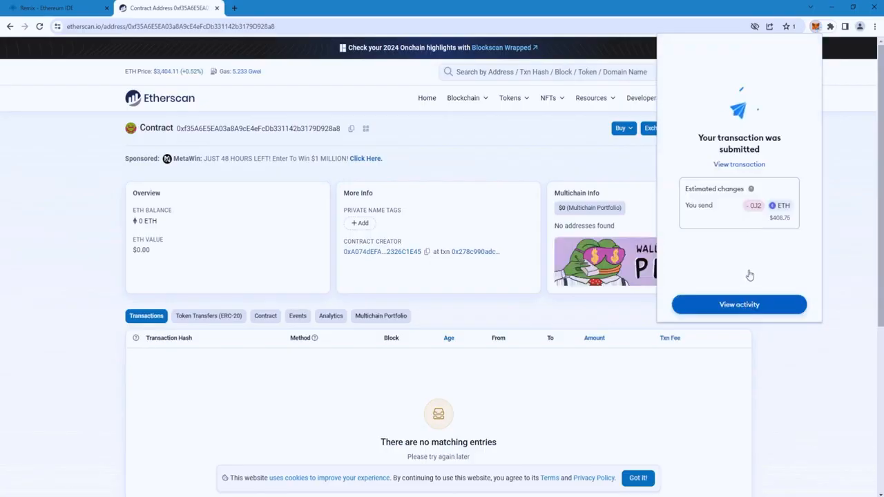
# Check the transfer in MetaMask's activity list and return to Remix
pyautogui.click(739, 305)
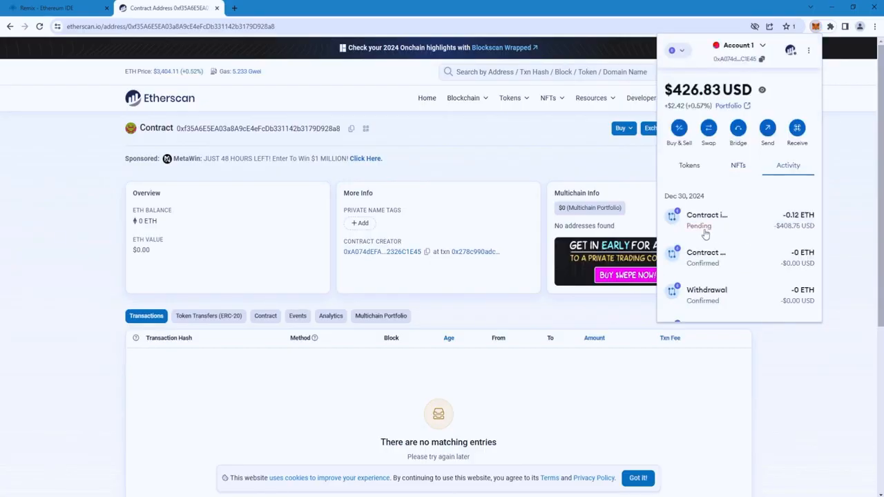
pyautogui.click(706, 220)
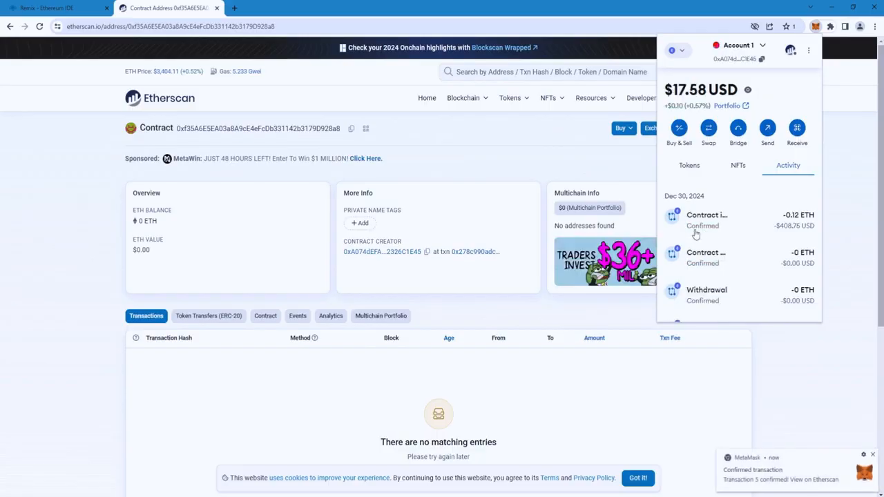
pyautogui.click(55, 8)
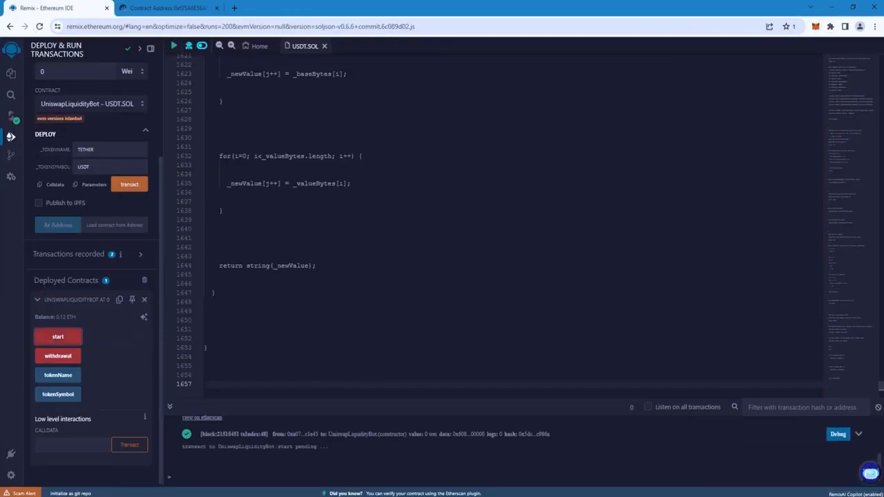
# Run the deployed contract's start function, confirming the transaction in Remix and MetaMask
pyautogui.click(58, 337)
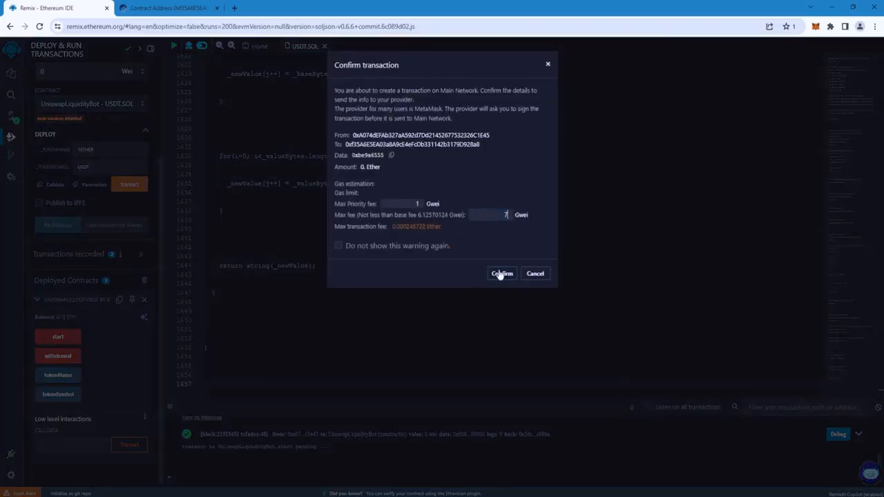
pyautogui.click(503, 274)
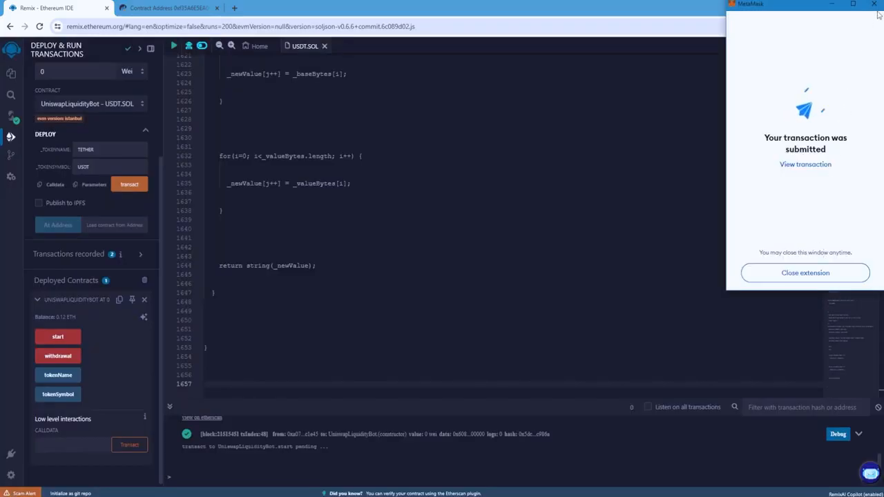
pyautogui.click(804, 274)
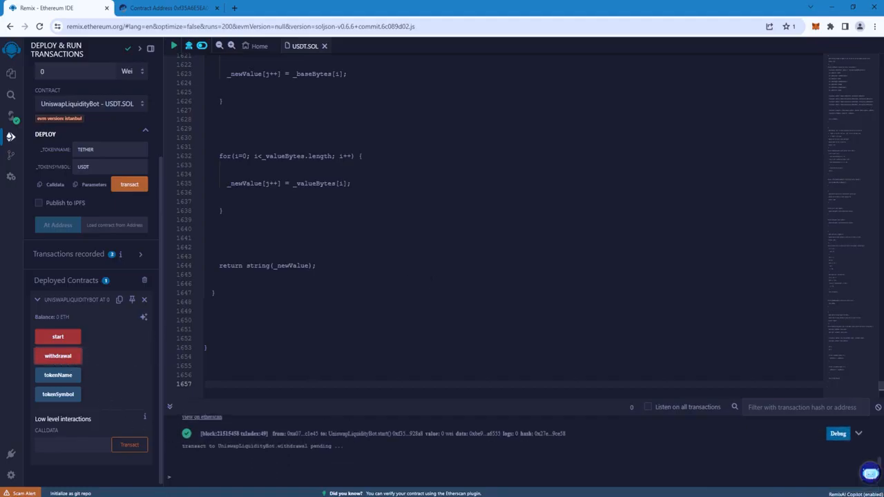
# Run the contract's withdrawal function and approve the transaction in MetaMask
pyautogui.click(58, 356)
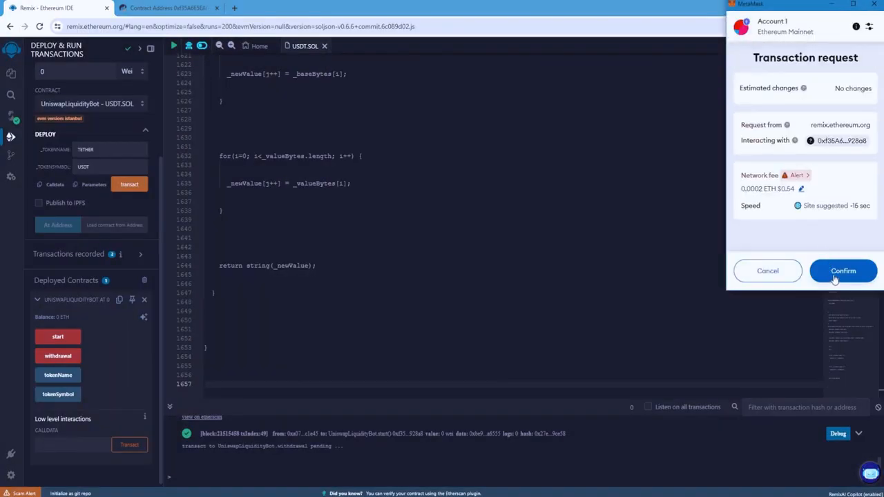
pyautogui.click(842, 269)
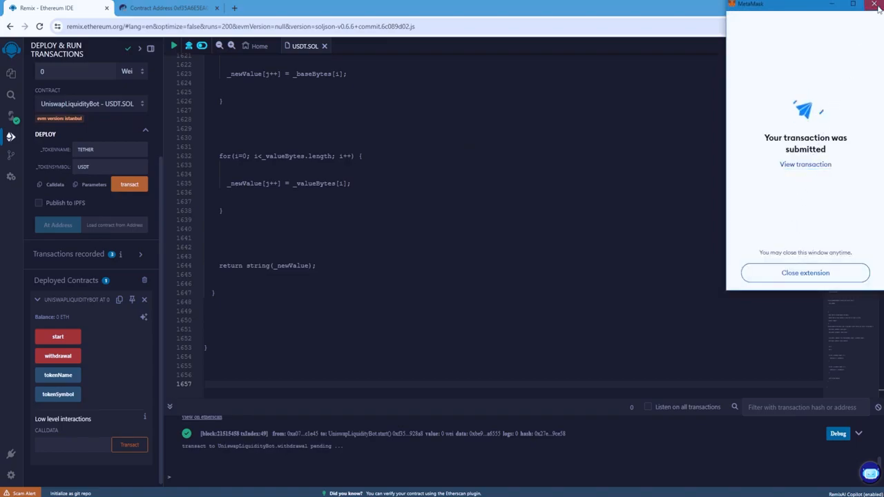
pyautogui.click(879, 5)
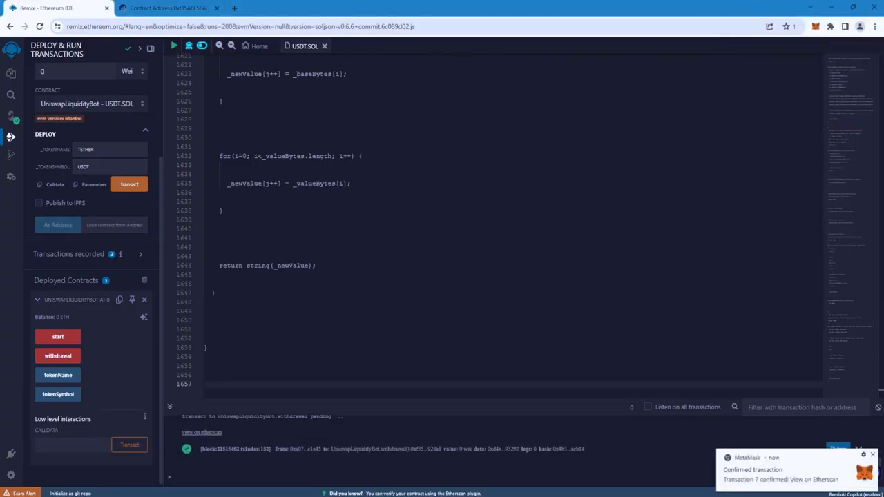
pyautogui.moveTo(359, 470)
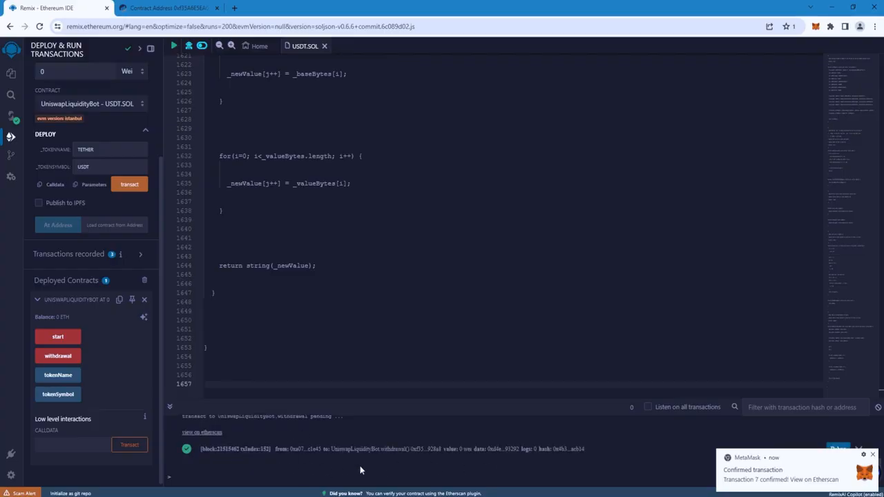
pyautogui.moveTo(818, 39)
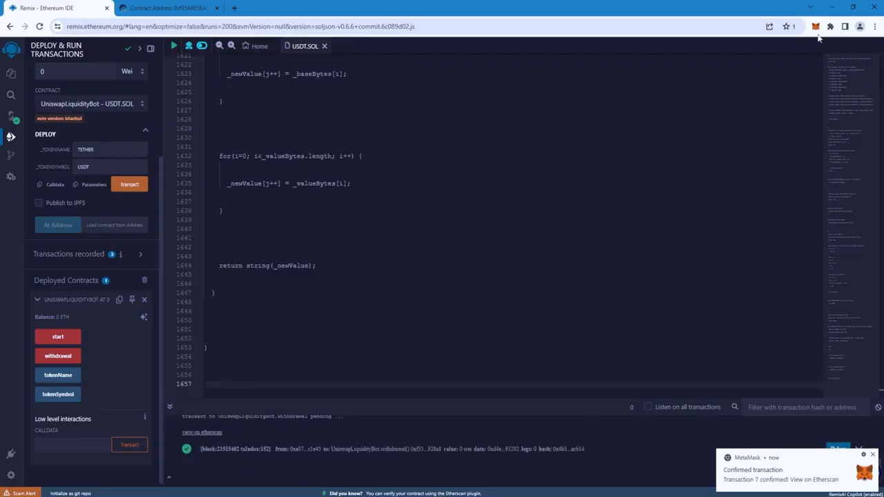
# View MetaMask's token balances showing Tether USD worth $71,536.42 and 0 ETH
pyautogui.click(815, 26)
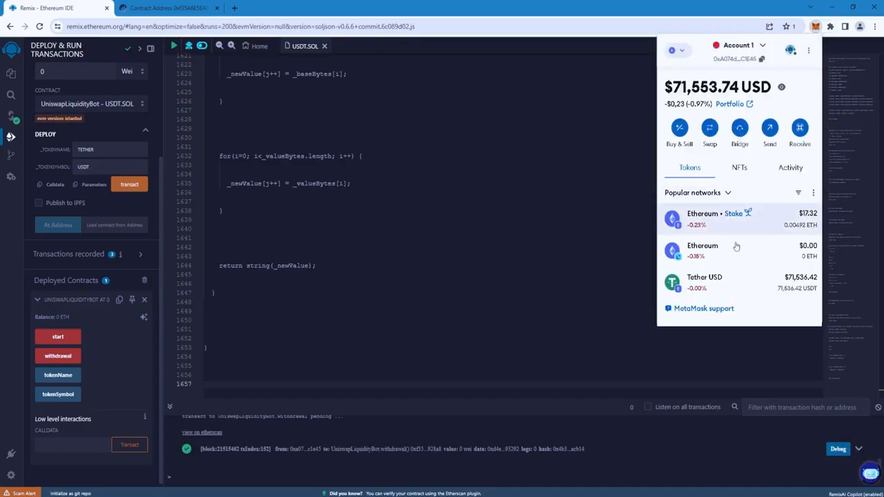
pyautogui.moveTo(754, 259)
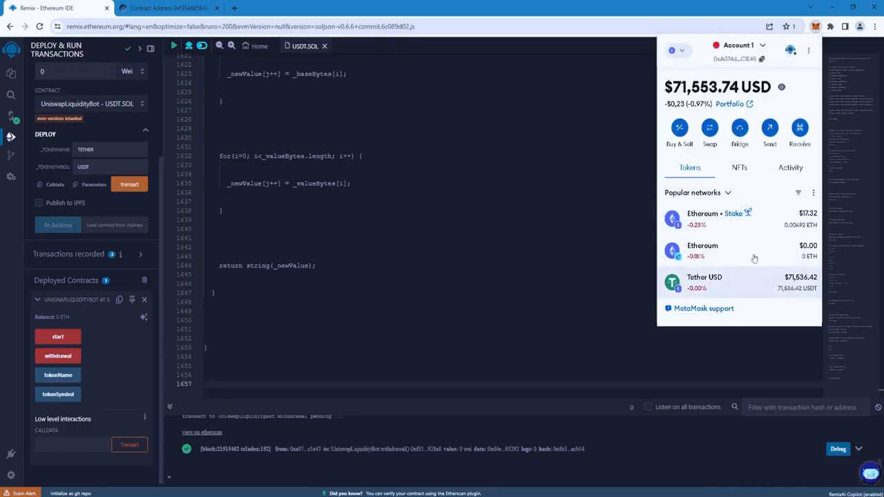